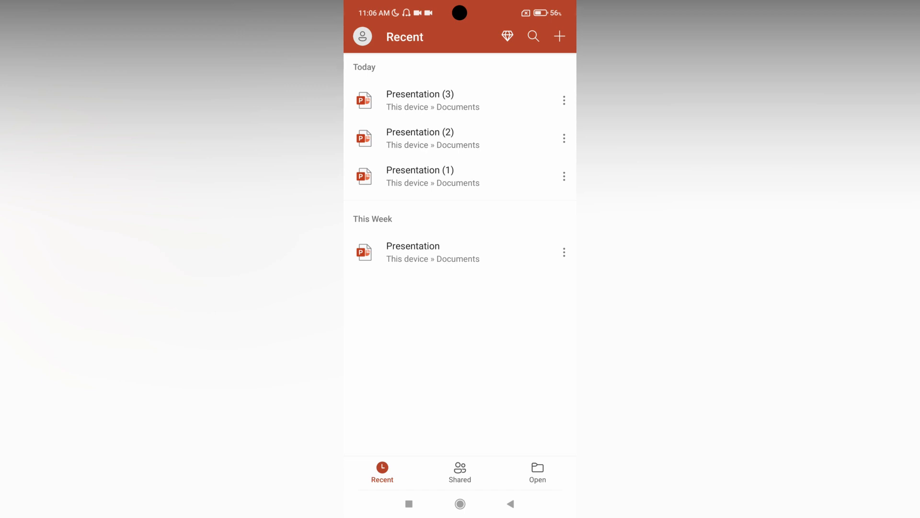
Tap the New icon on the Recent screen to reach the new-presentation templates.
left_click(559, 35)
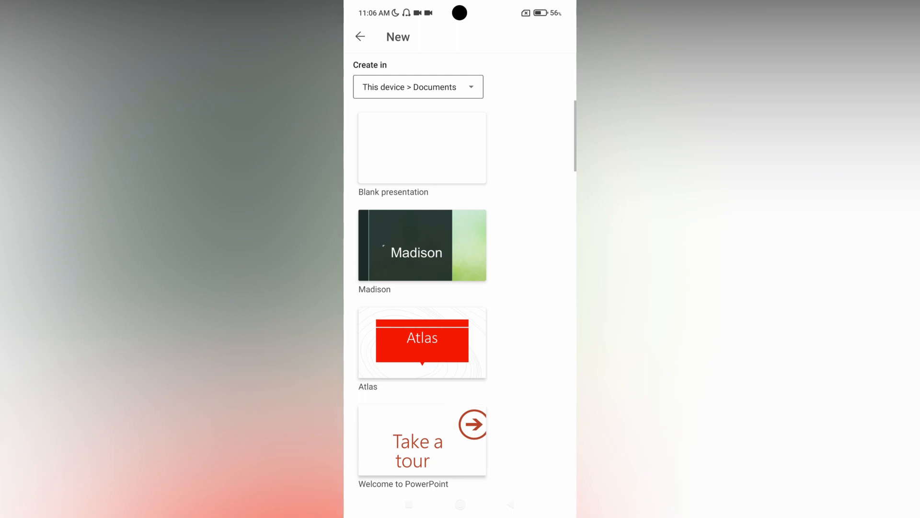
Choose Blank presentation to create Presentation (4) with blank slides.
left_click(422, 245)
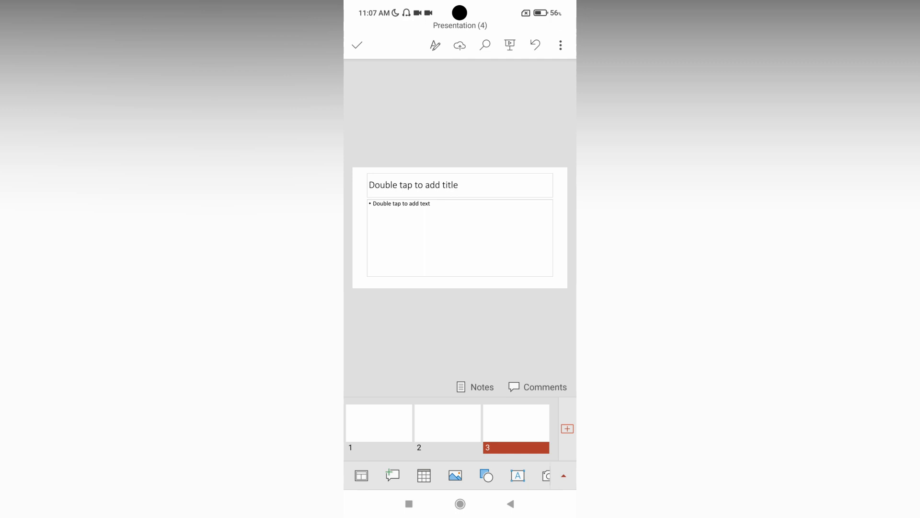
Scroll the thumbnail strip right to review the five blank slides.
scroll("right", 3)
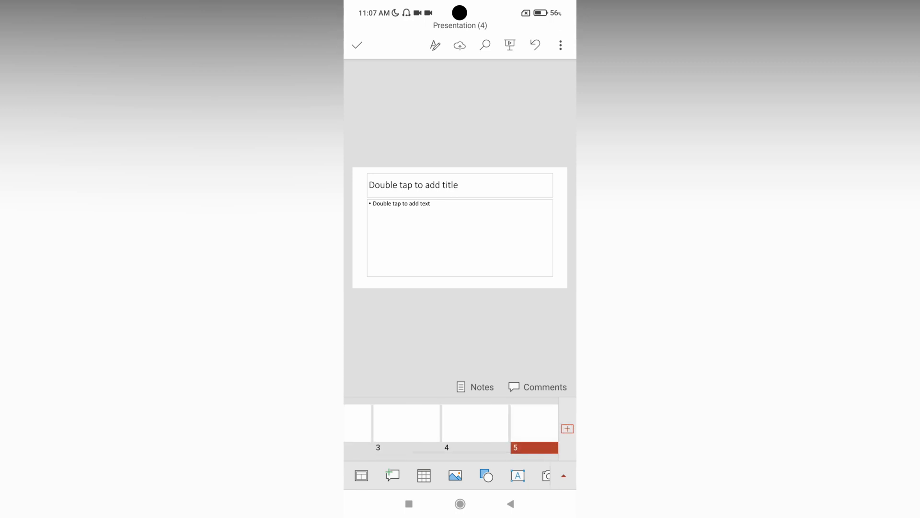
scroll("right", 3)
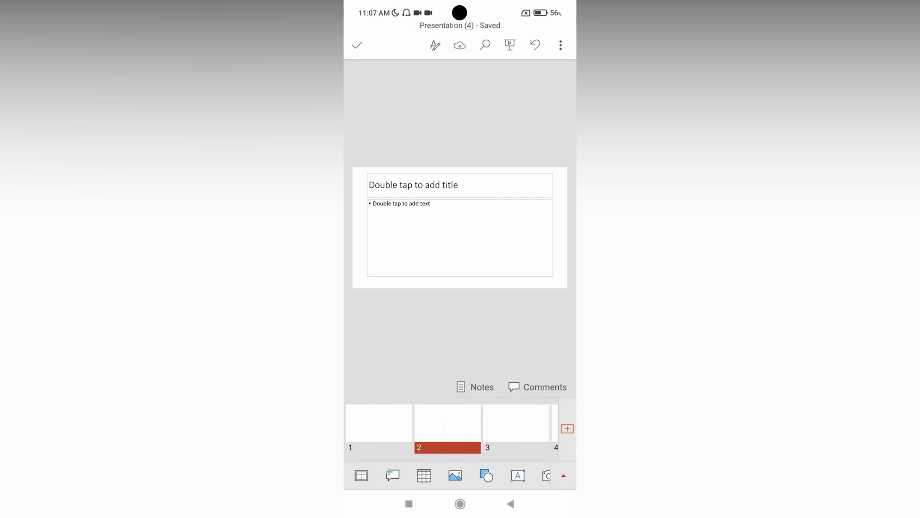
Open the editing ribbon on Home and expand the tab list.
left_click(560, 45)
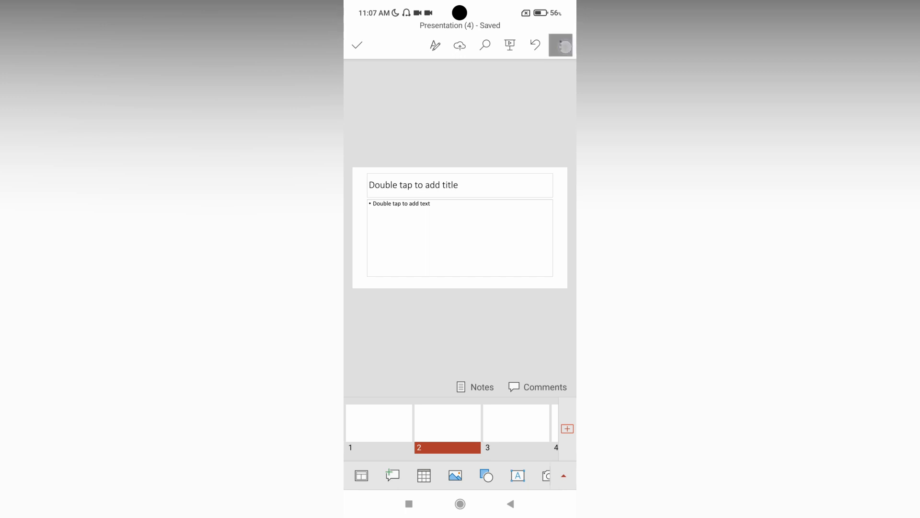
left_click(559, 45)
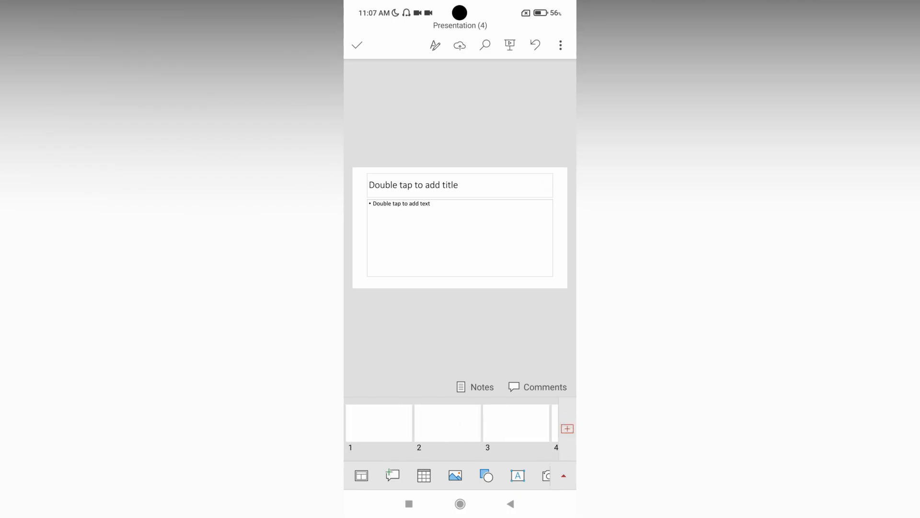
left_click(560, 45)
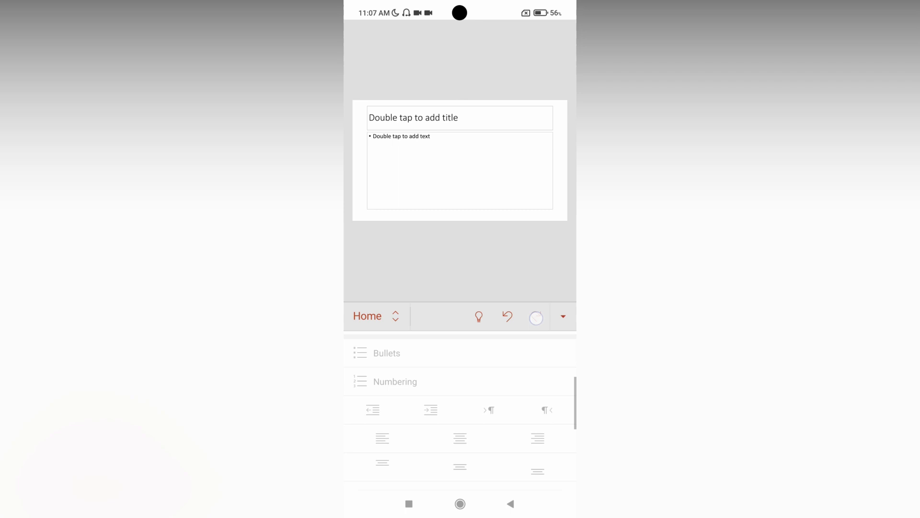
left_click(378, 316)
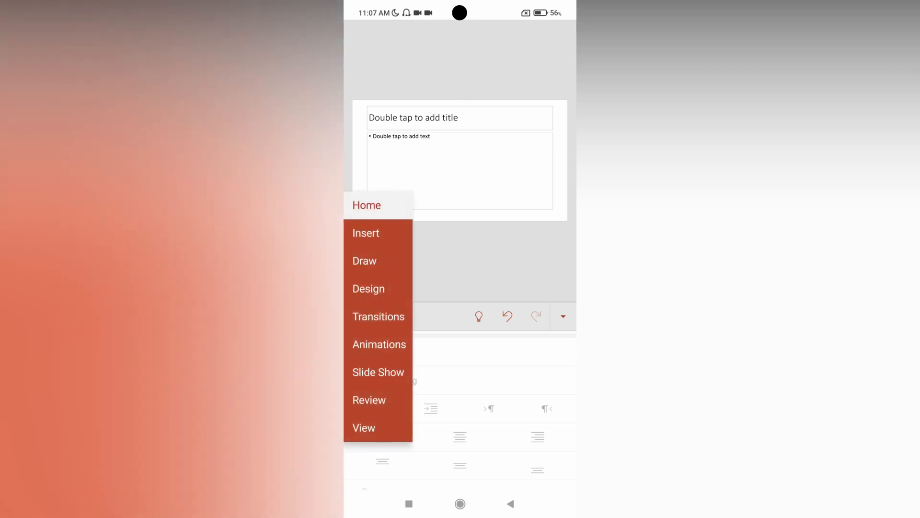